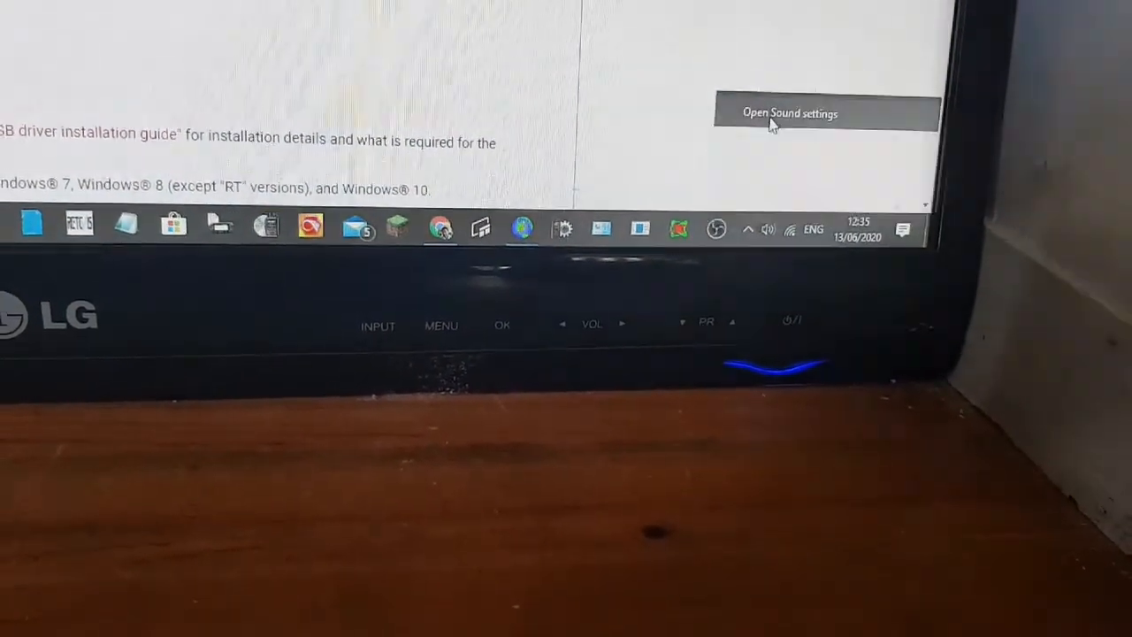
Open Sound settings and confirm Microphone (USB Audio CODEC) is the input device
click(790, 112)
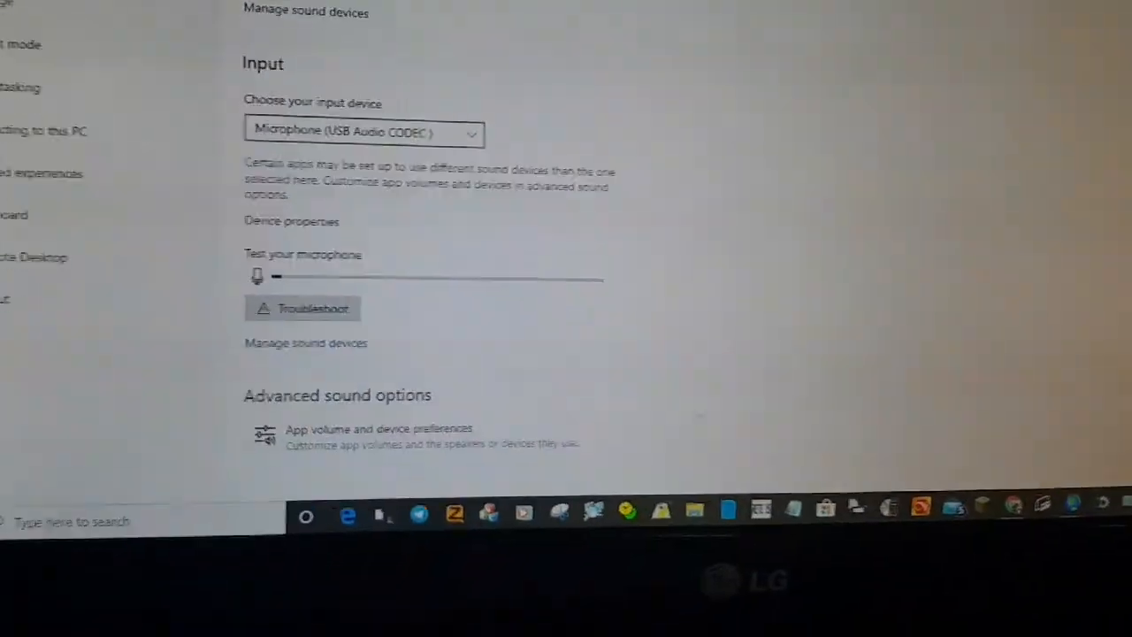
scroll(up, 3)
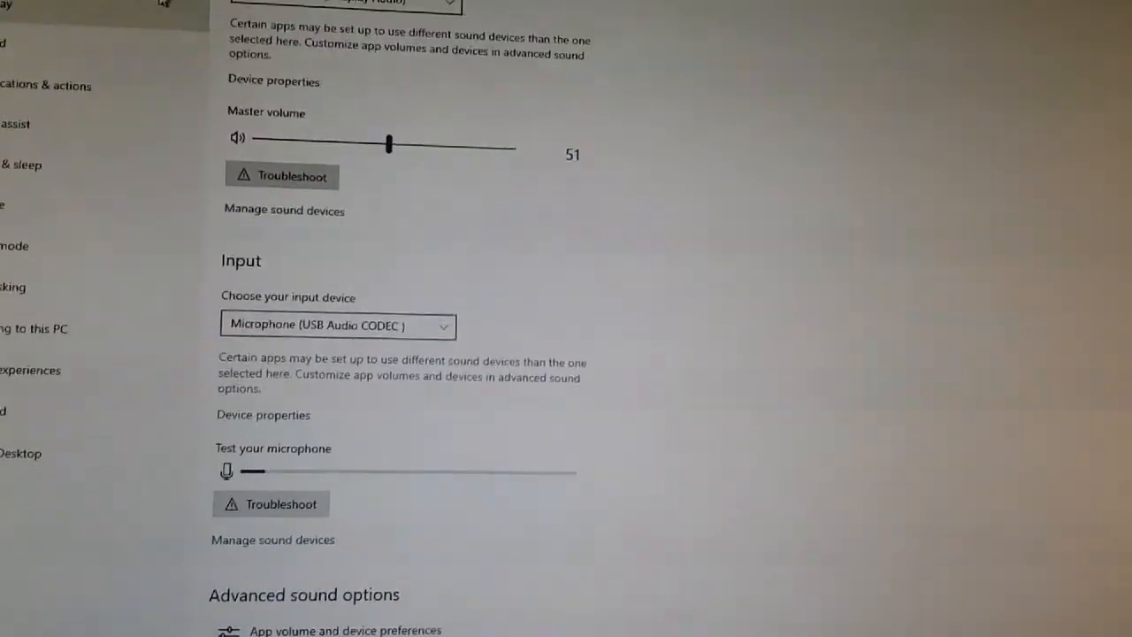
scroll(down, 3)
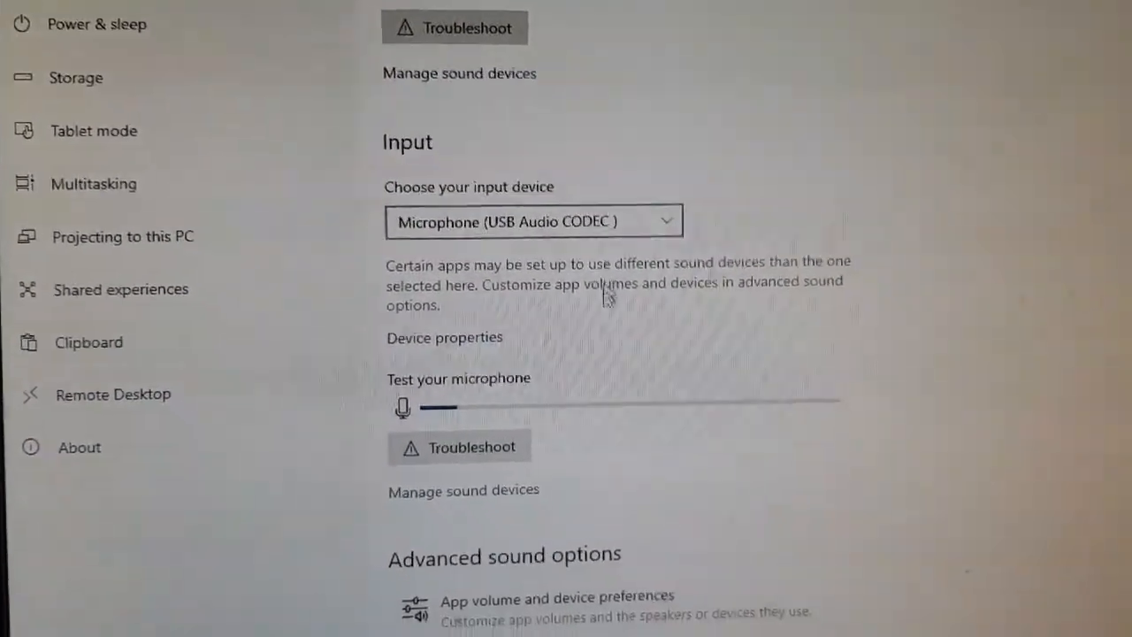
scroll(down, 3)
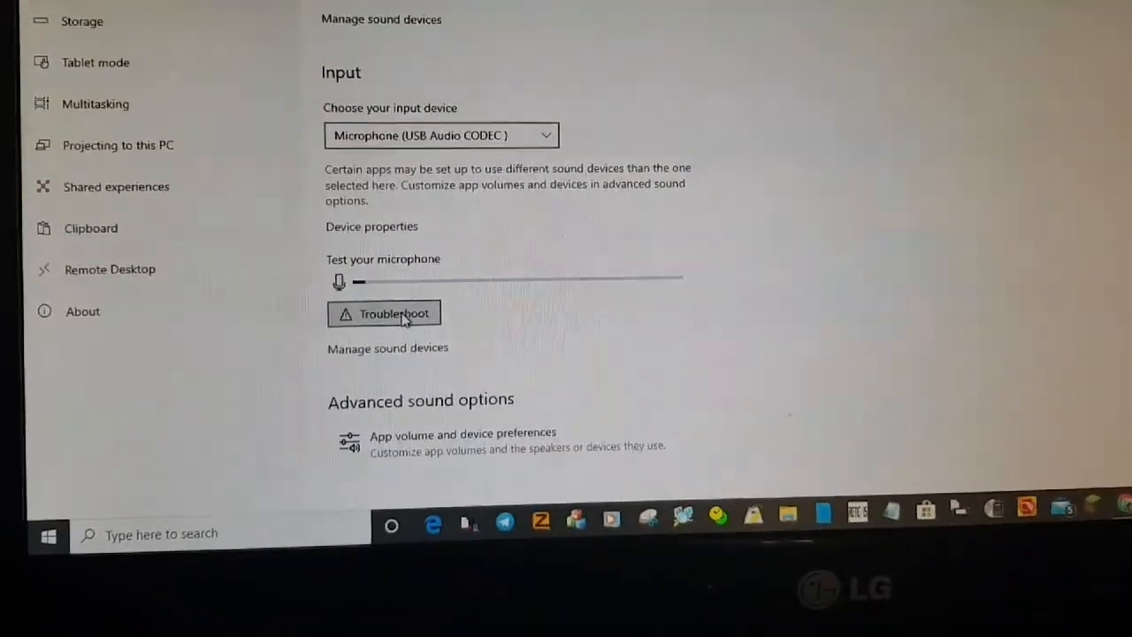
scroll(up, 3)
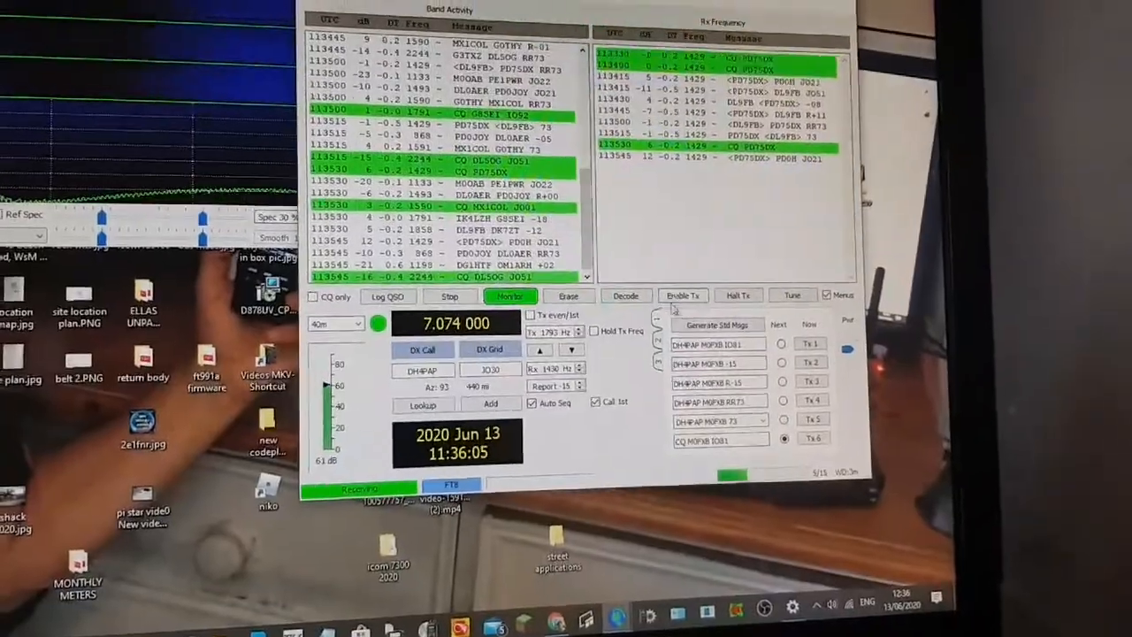
Enable Tx in WSJT-X to transmit the Tx 6 message 'CQ M0FXB IO81'
click(683, 295)
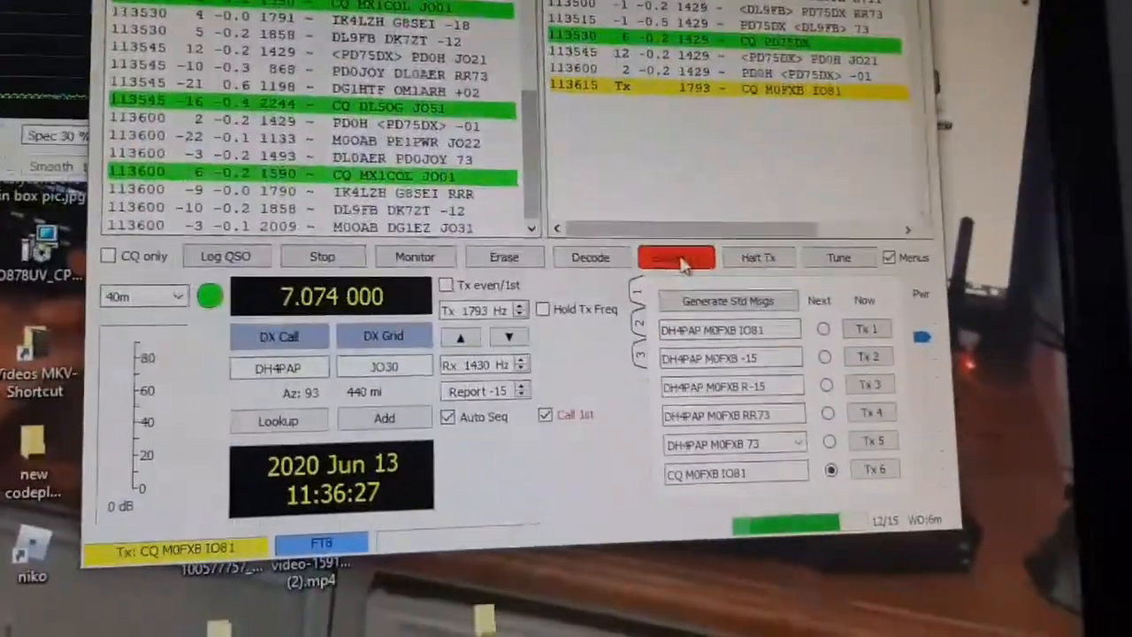
Switch on WSJT-X's Tune to send a pure transmit tone
click(677, 257)
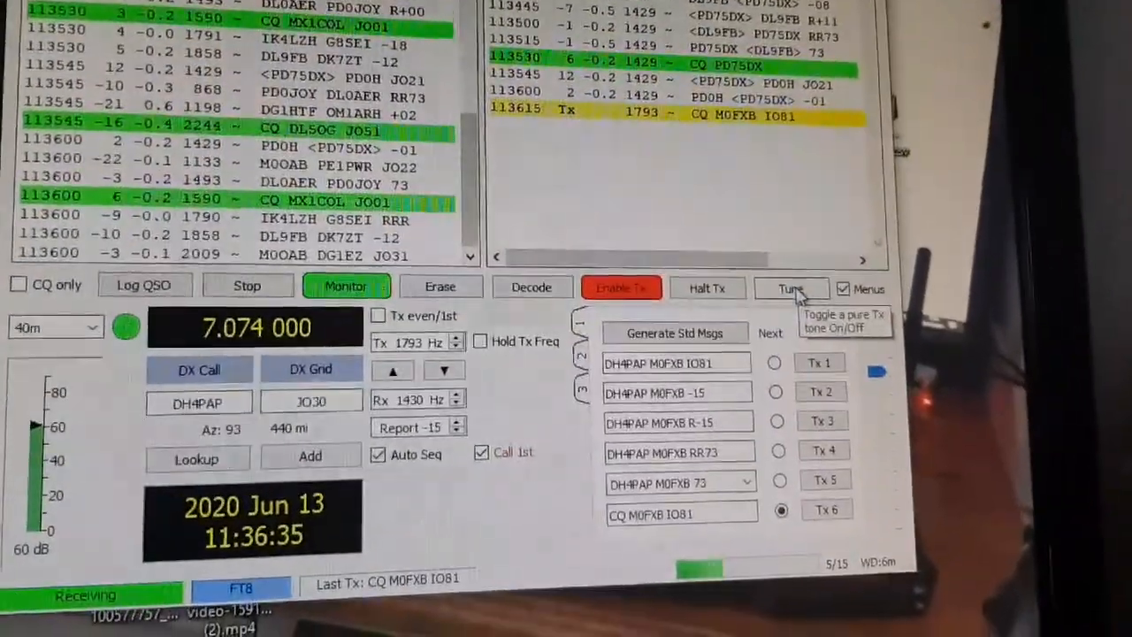
click(791, 288)
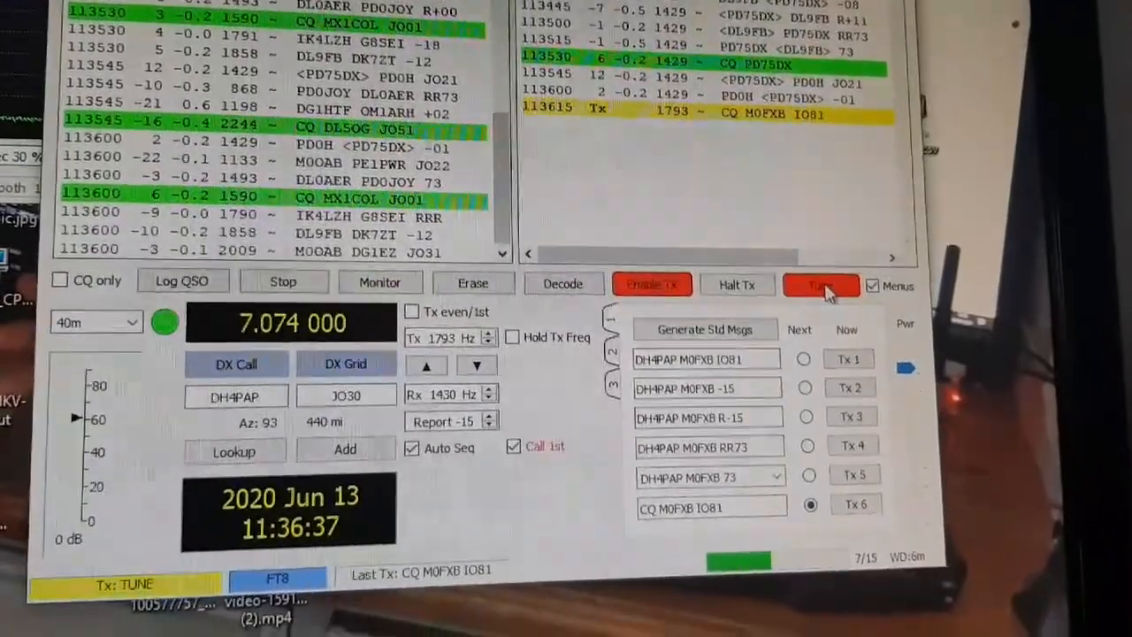